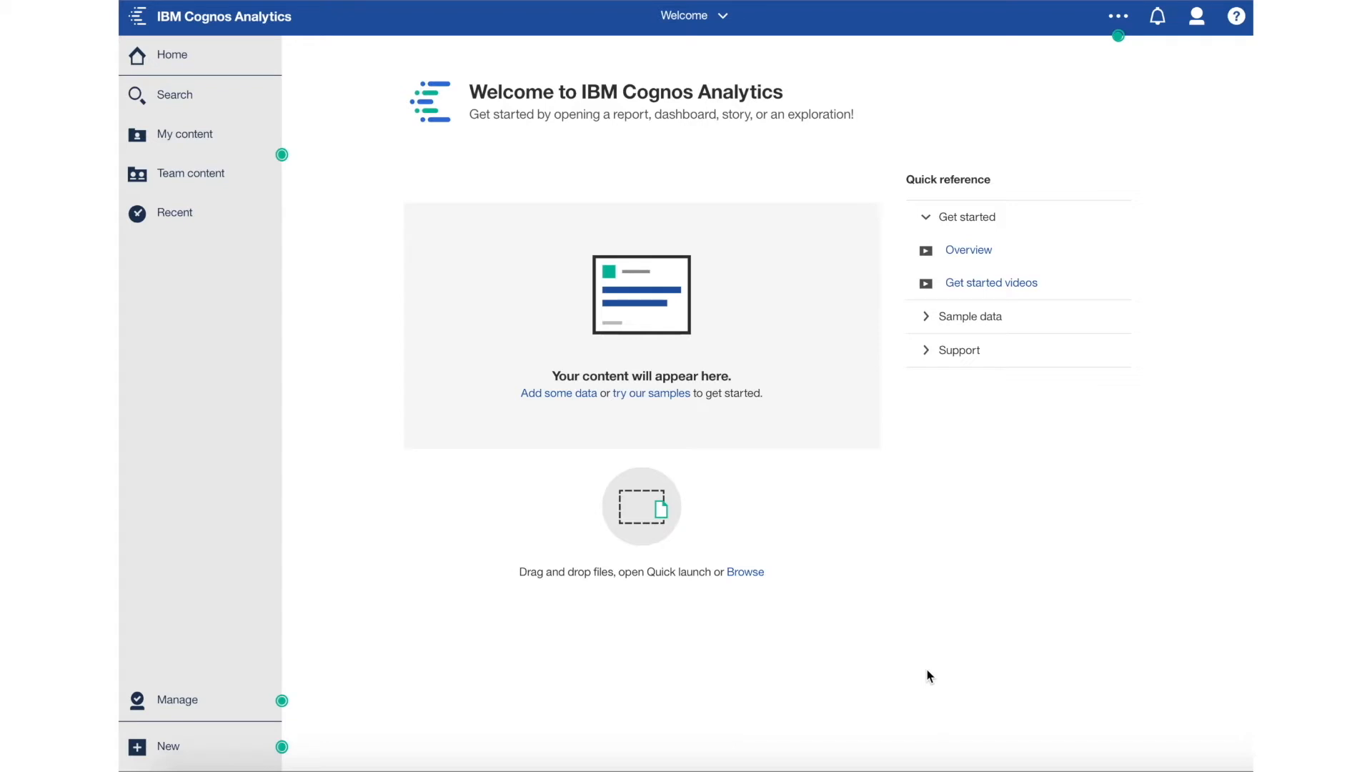
pyautogui.moveTo(245, 745)
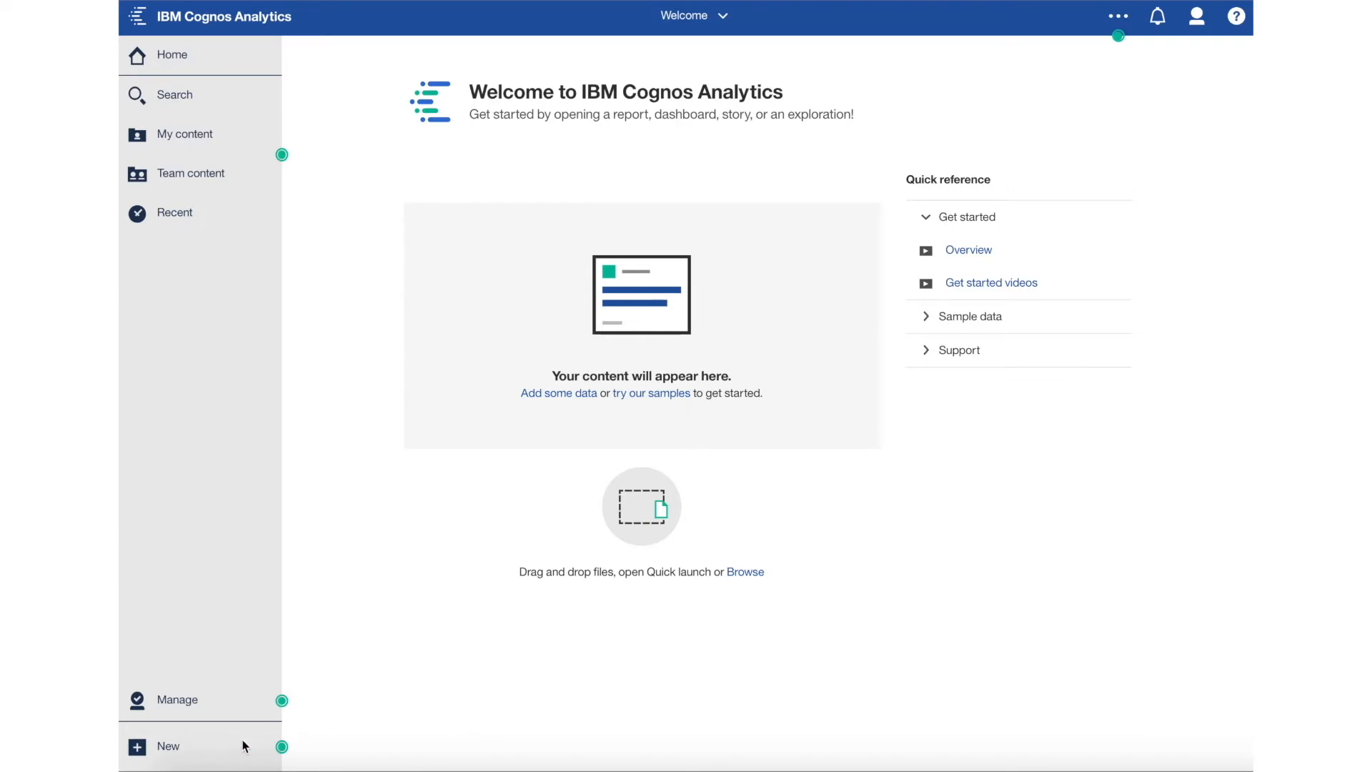
# Reach the System settings under Manage and expand the Environment section
pyautogui.click(168, 746)
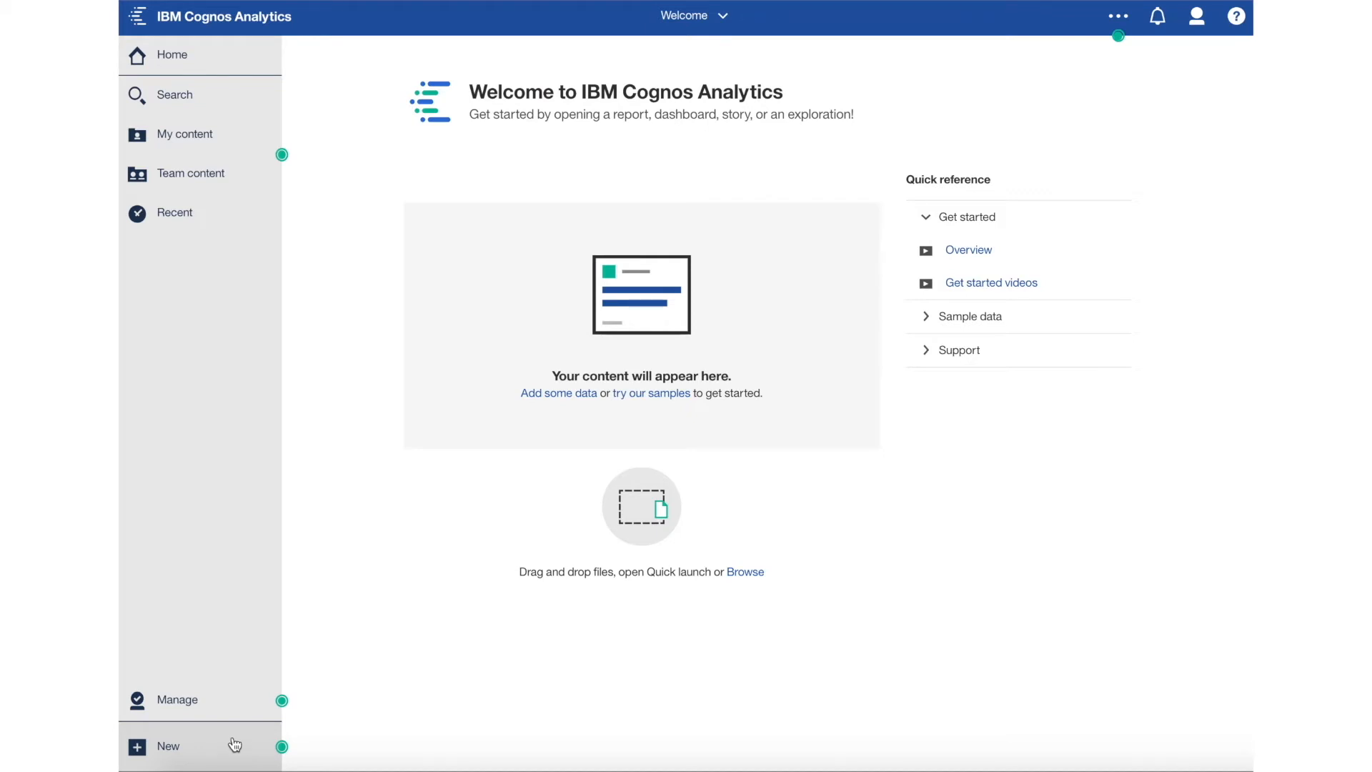
pyautogui.click(176, 699)
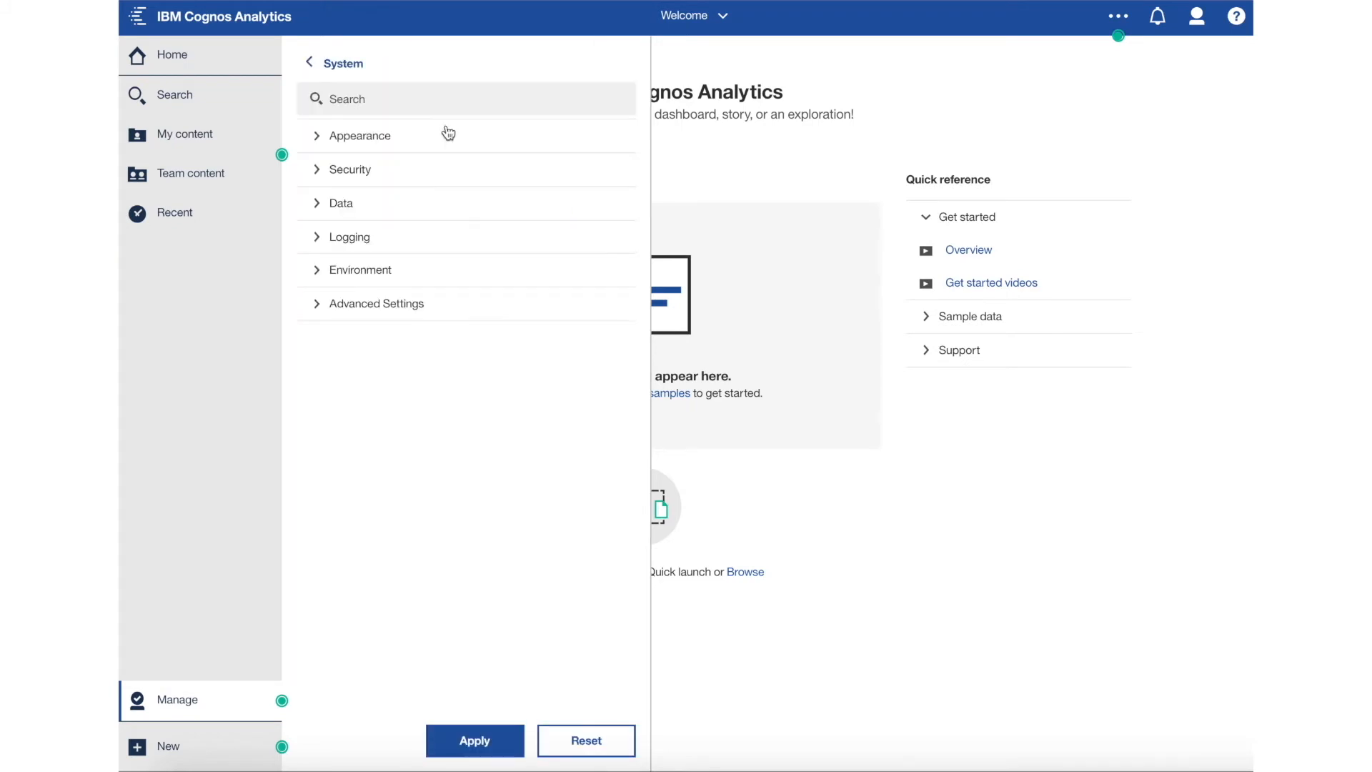
pyautogui.click(358, 270)
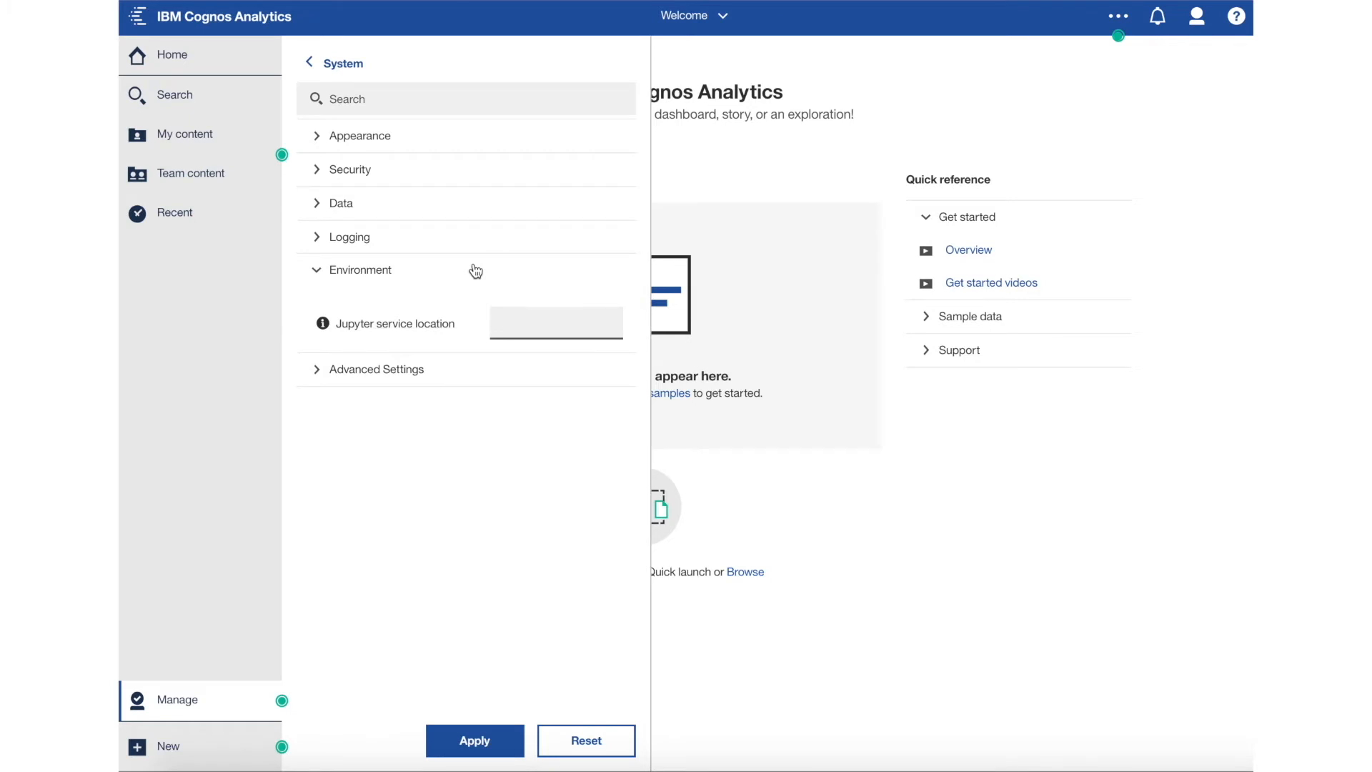
pyautogui.moveTo(474, 272)
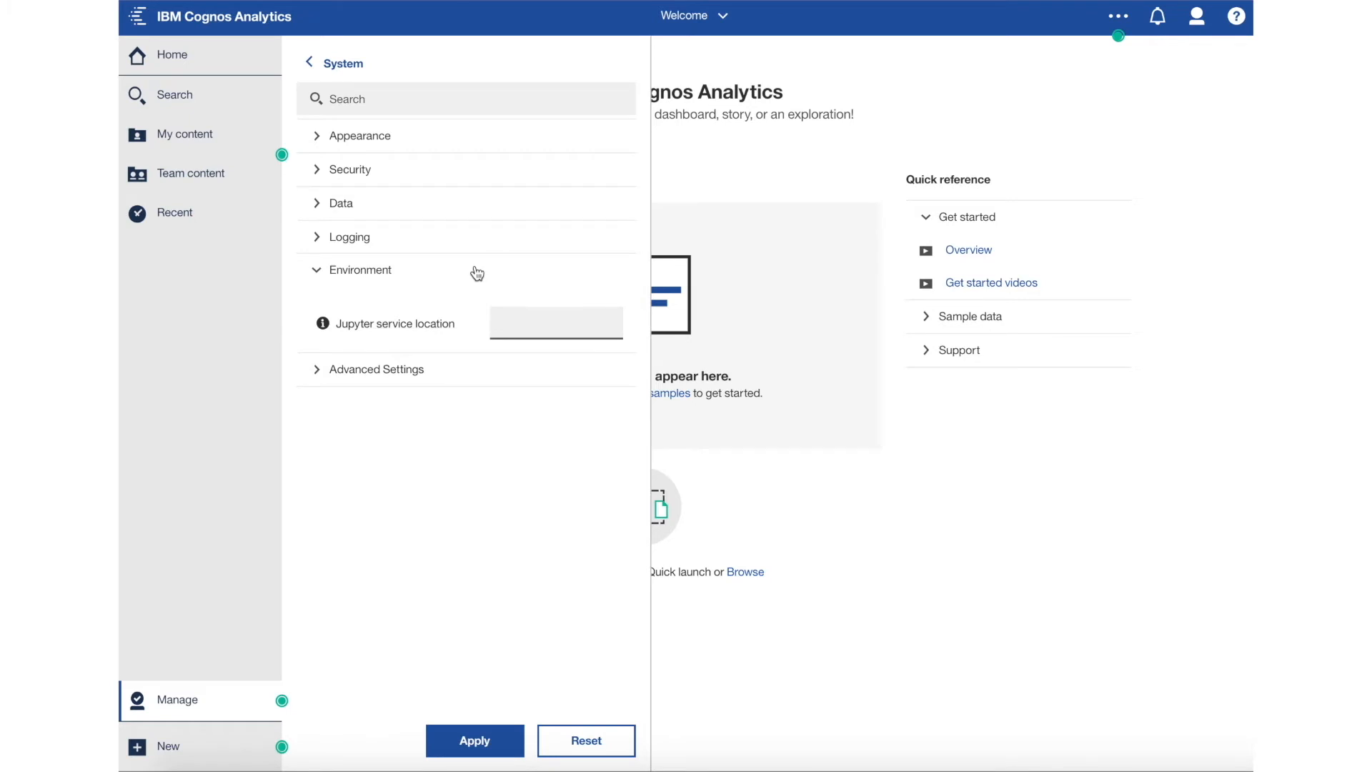
# Enter http:bbers1.fyre.ibm.com:8000 as the Jupyter service location
pyautogui.write('http:')
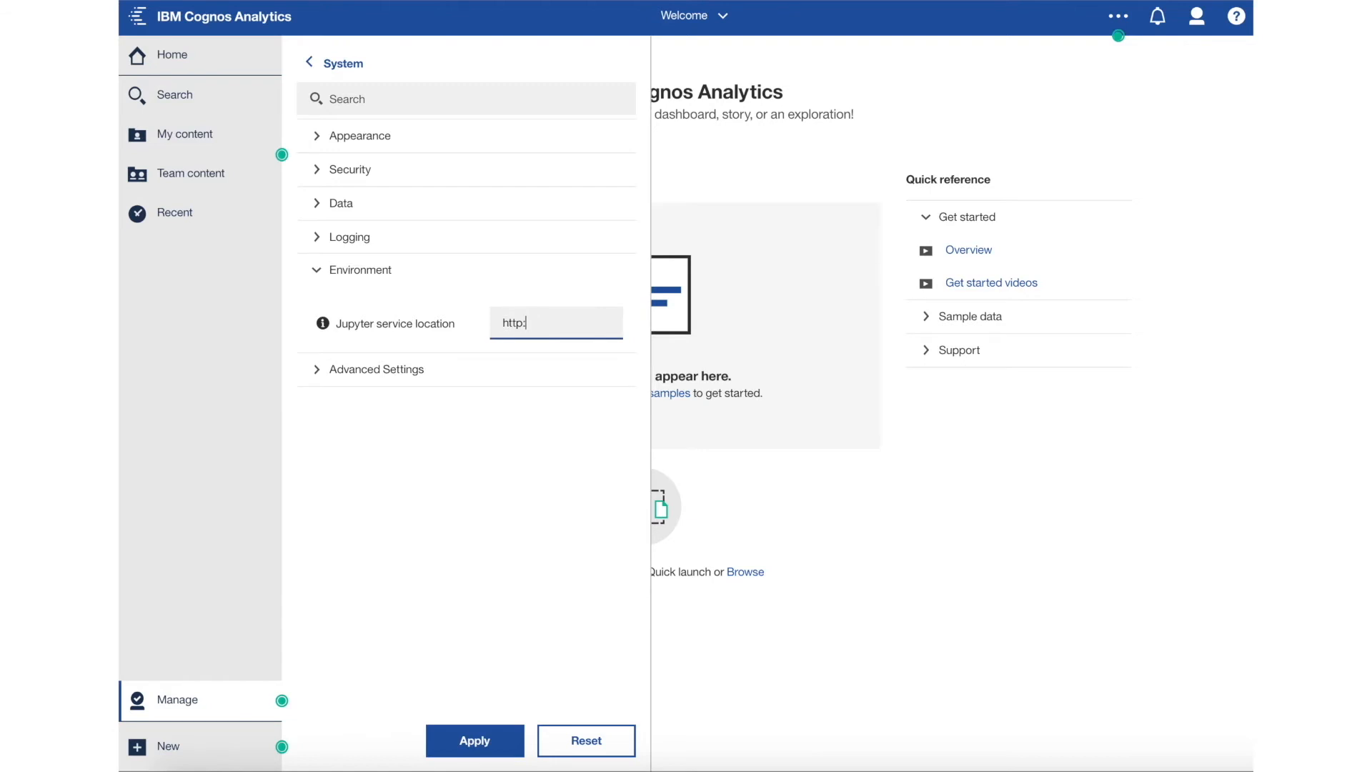
pyautogui.write('bbers1.fyre.ibm.com')
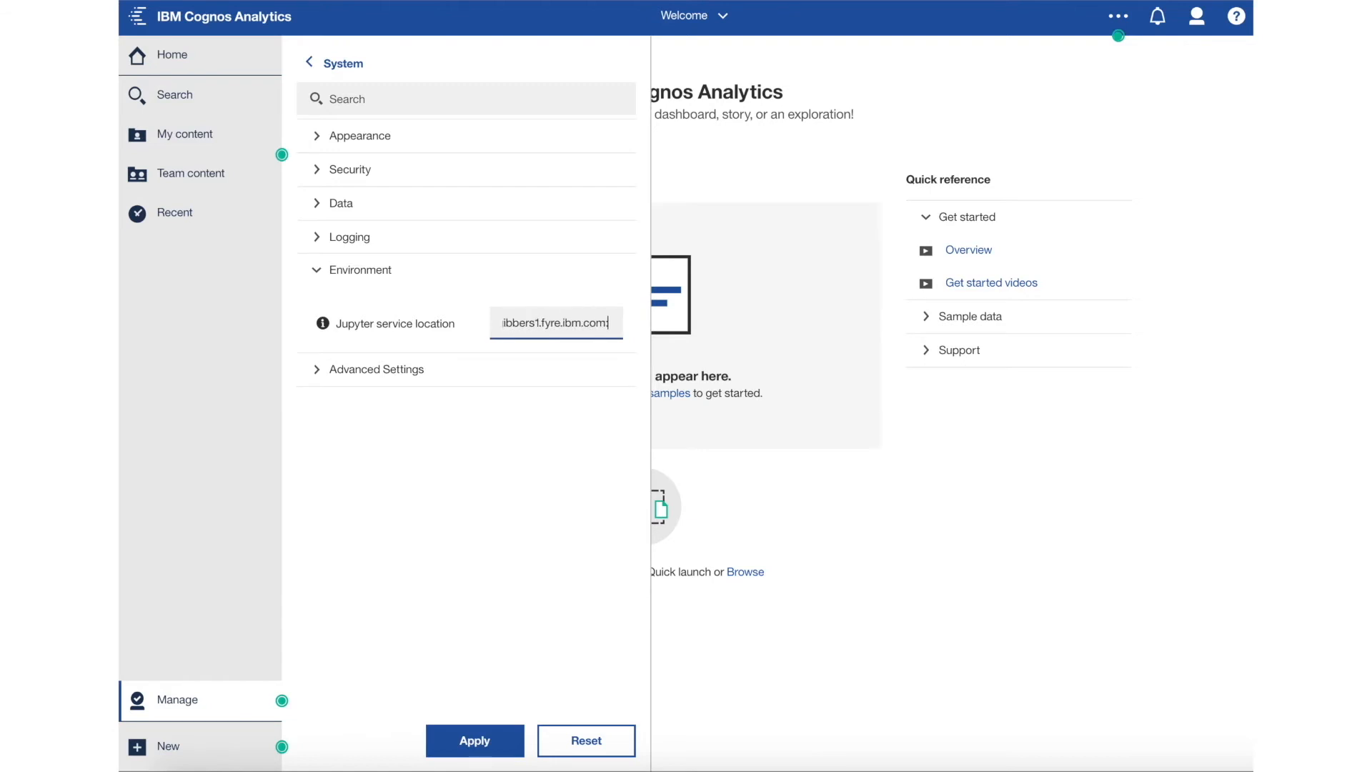
pyautogui.write(':8000')
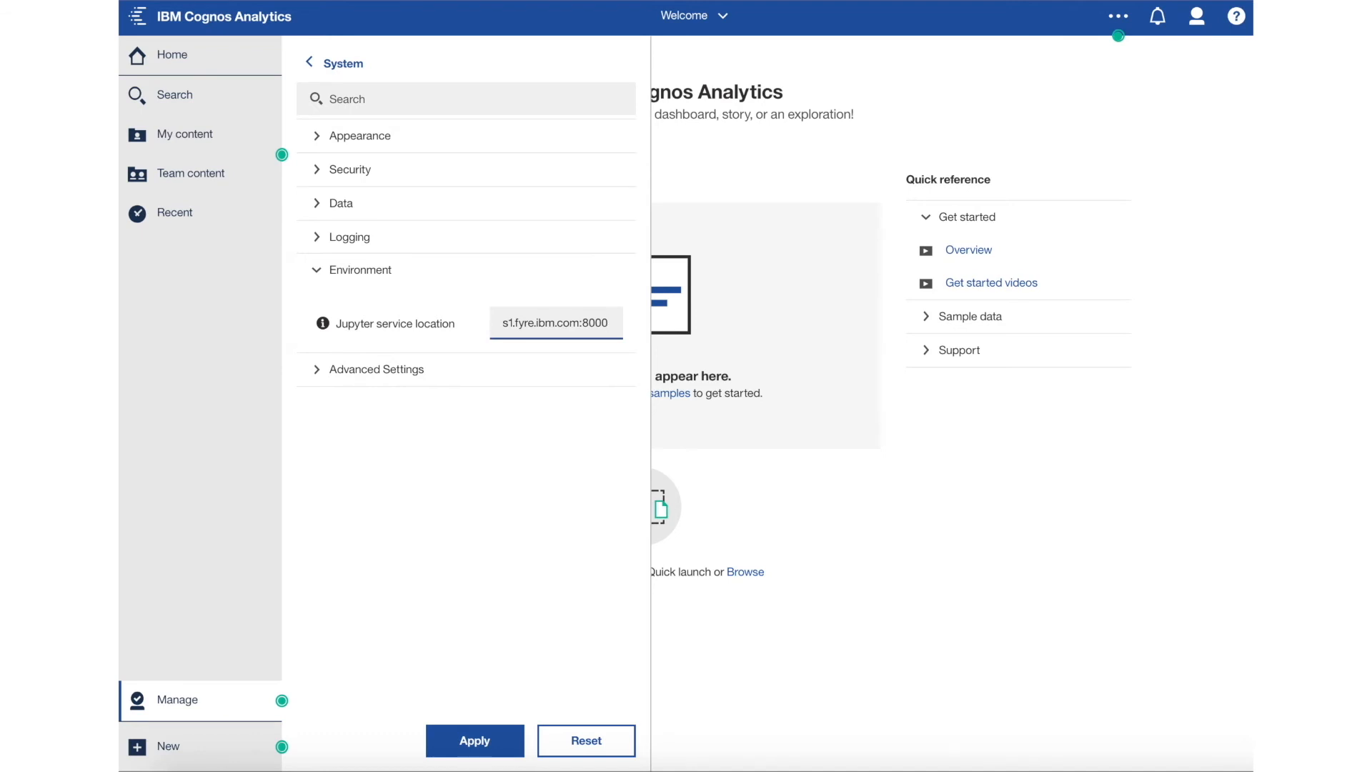
pyautogui.moveTo(495, 548)
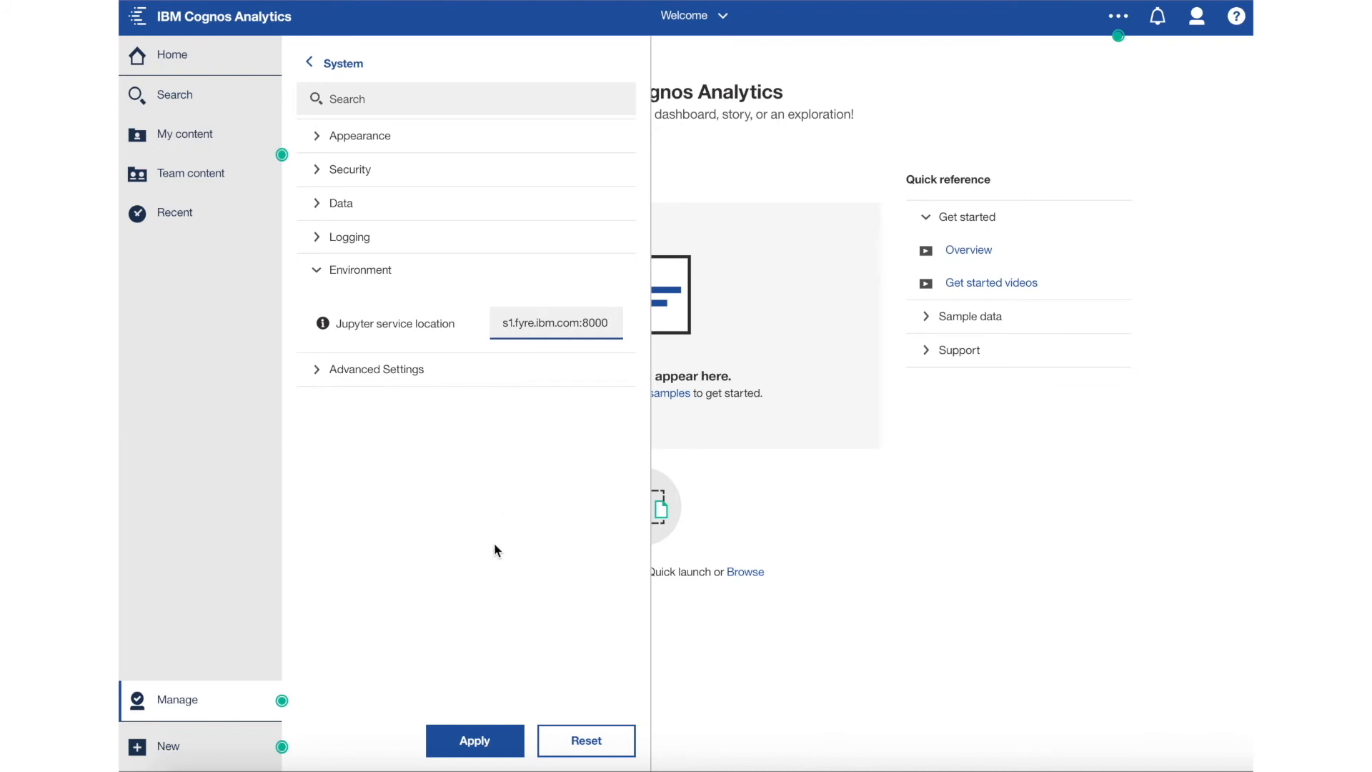
# Apply the Jupyter service location and close the System settings, returning to Welcome
pyautogui.click(474, 740)
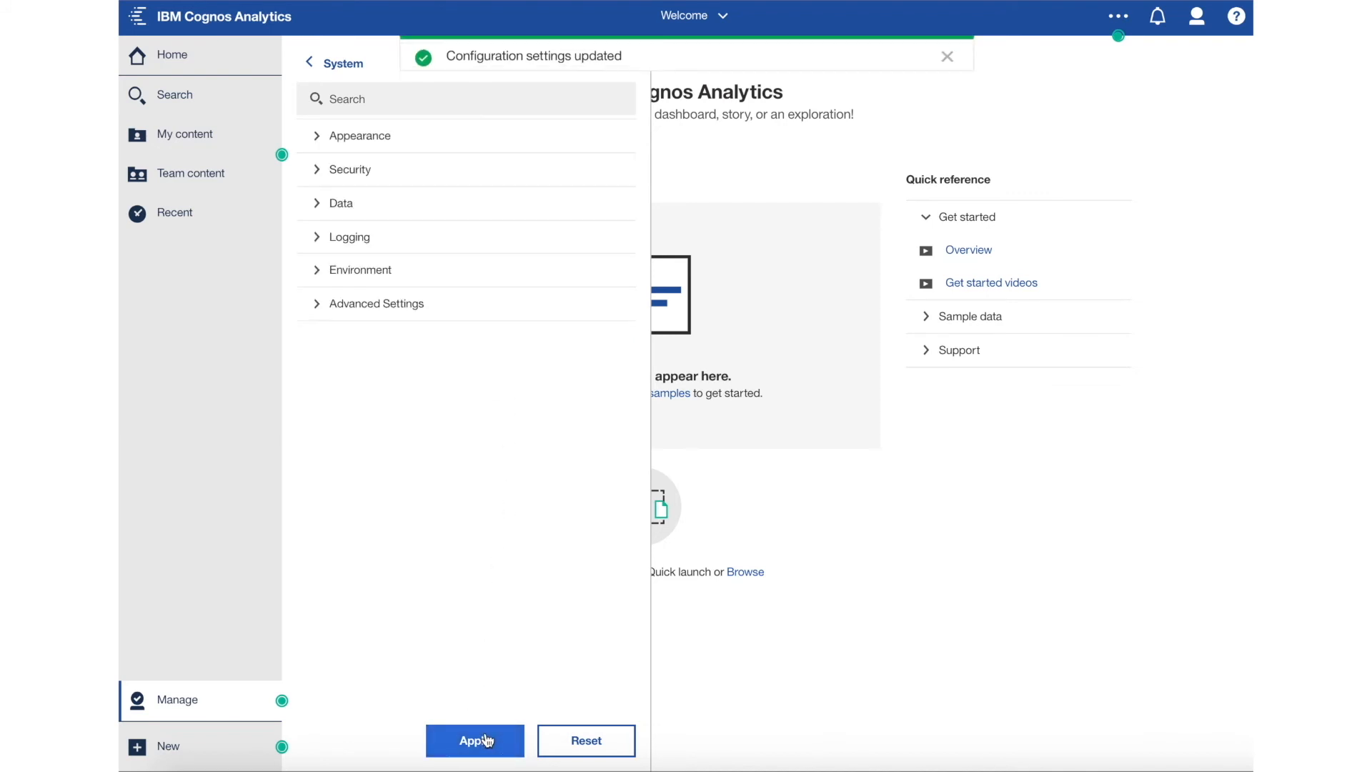
pyautogui.click(475, 740)
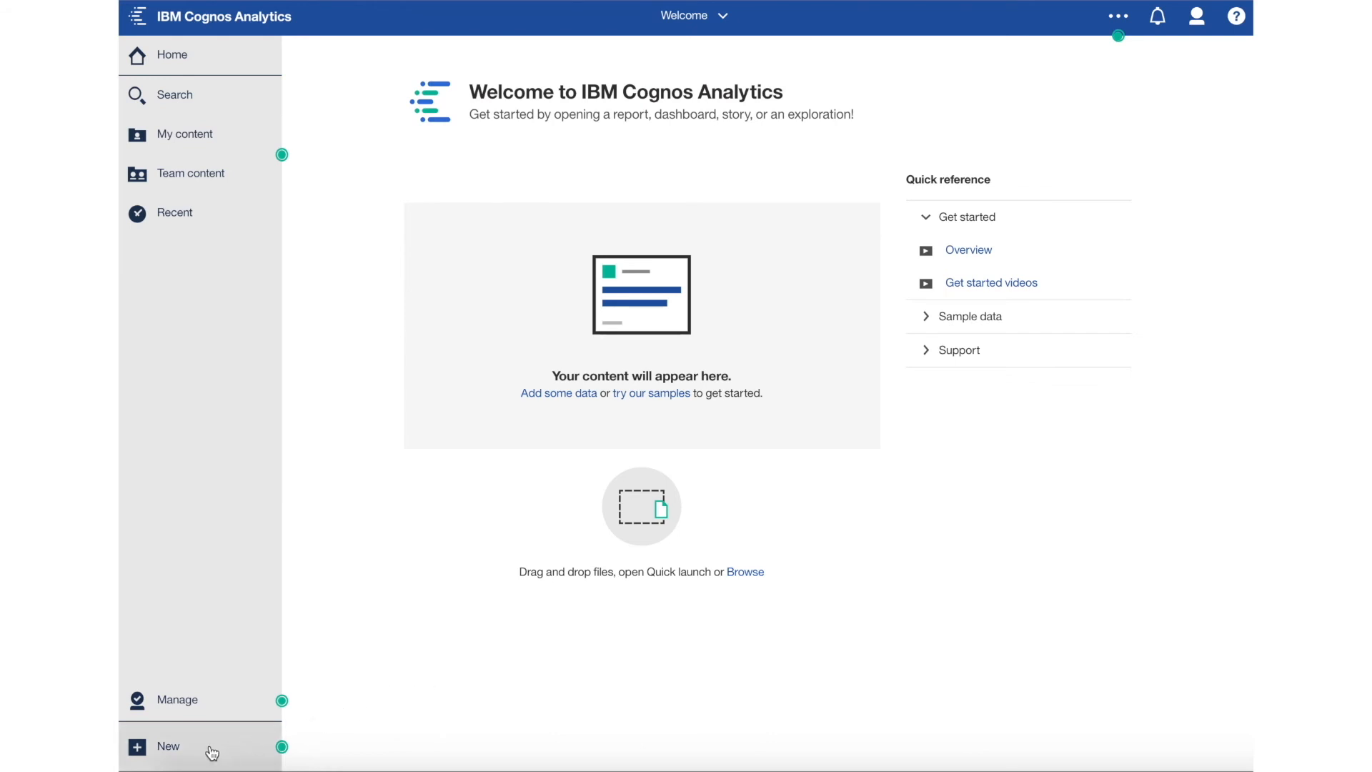
# Create a new empty Python 3 notebook from the New menu
pyautogui.click(167, 746)
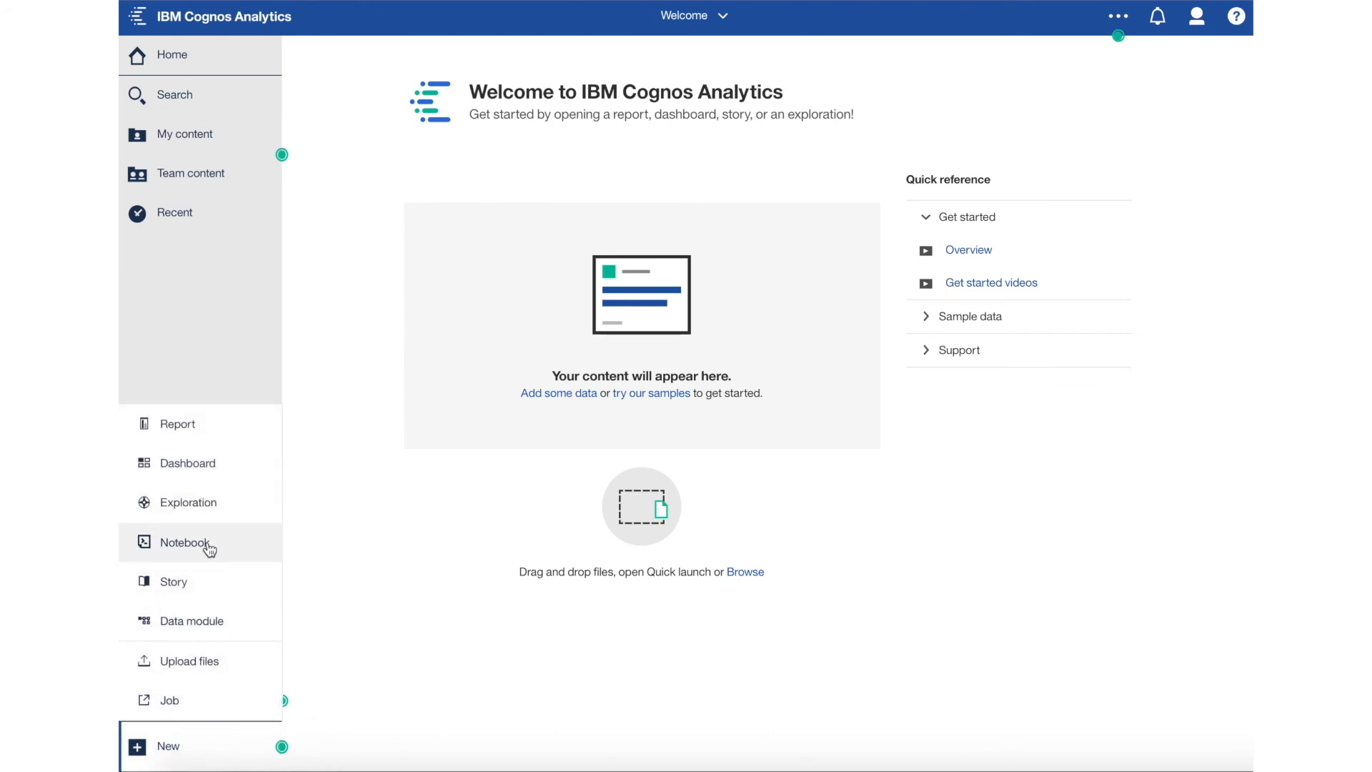
pyautogui.click(186, 543)
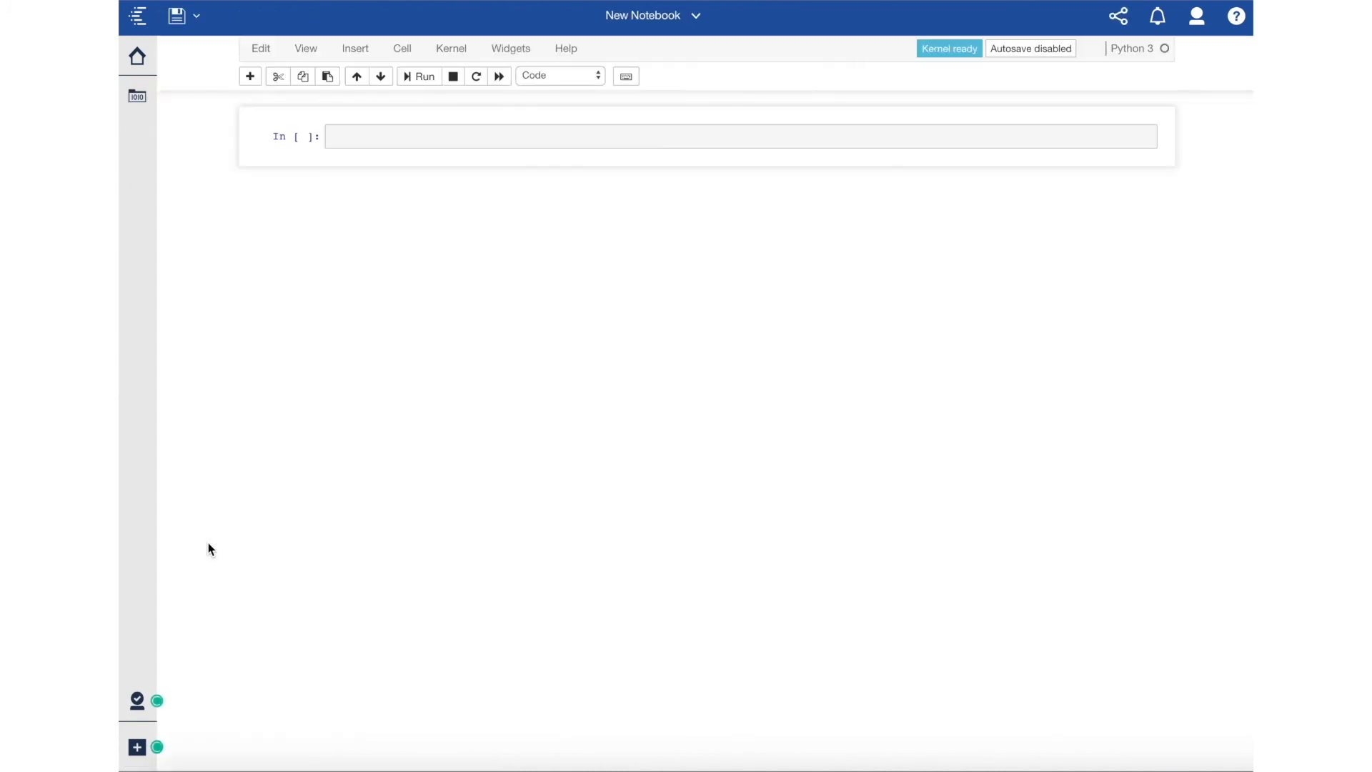